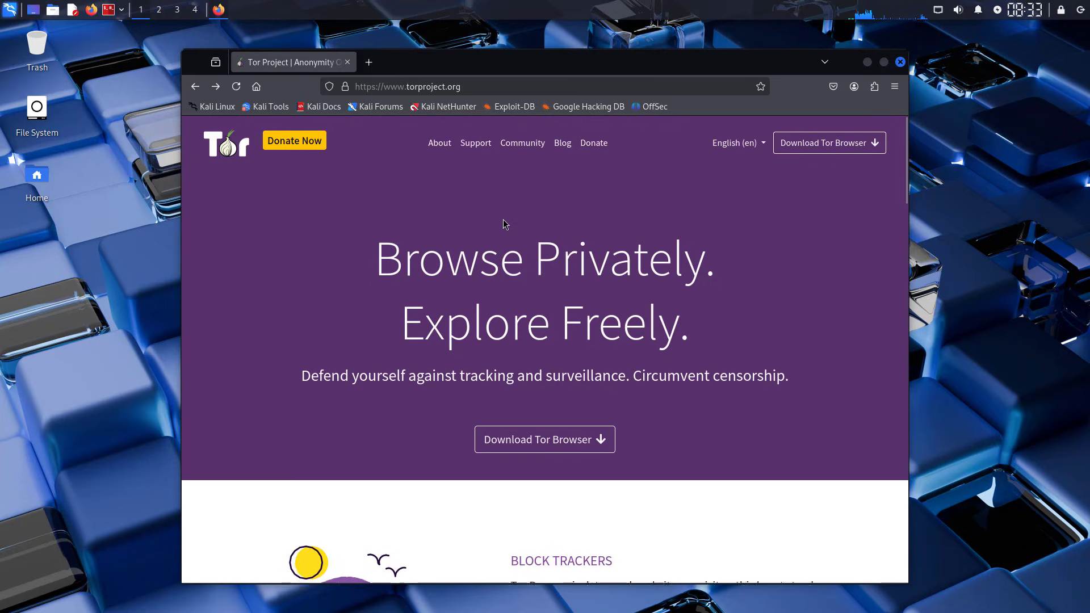
- Reach the Tor Browser per-platform download page from torproject.org, then close Firefox
scroll(down, 3)
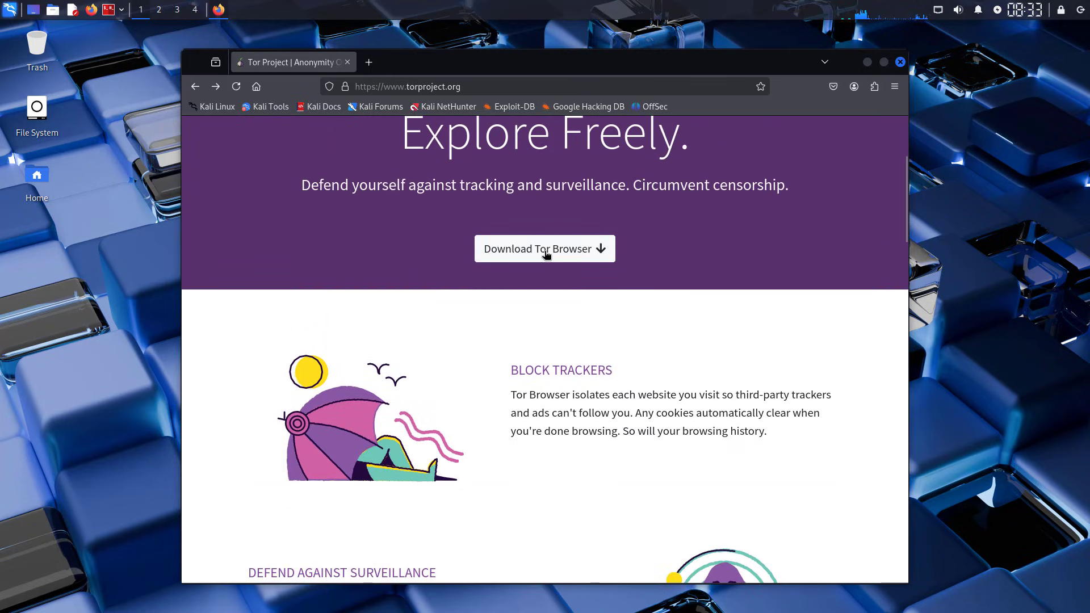
click(544, 249)
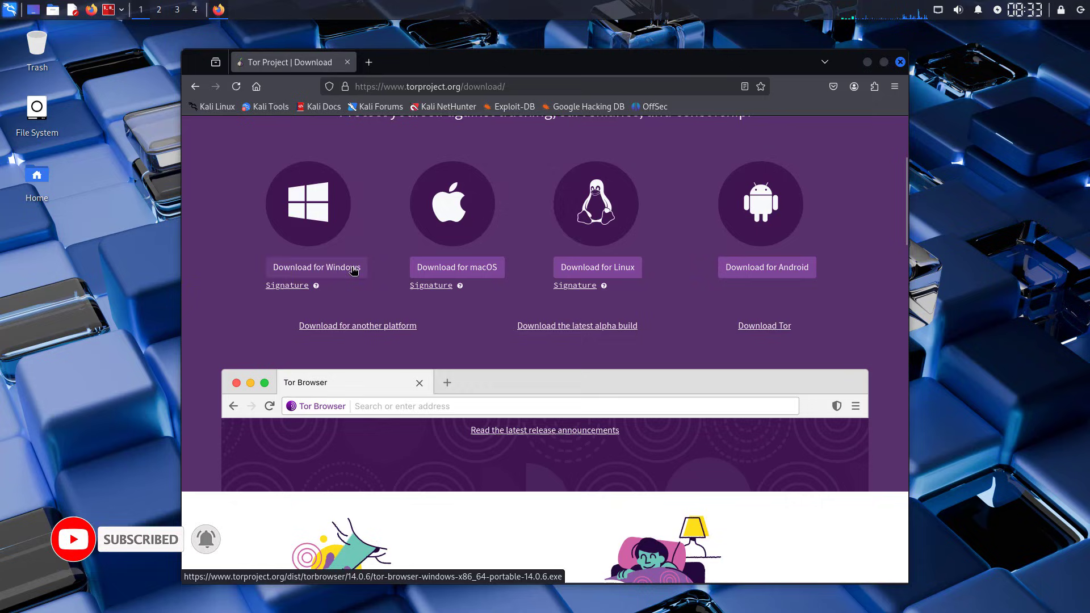
mouse_move(646, 287)
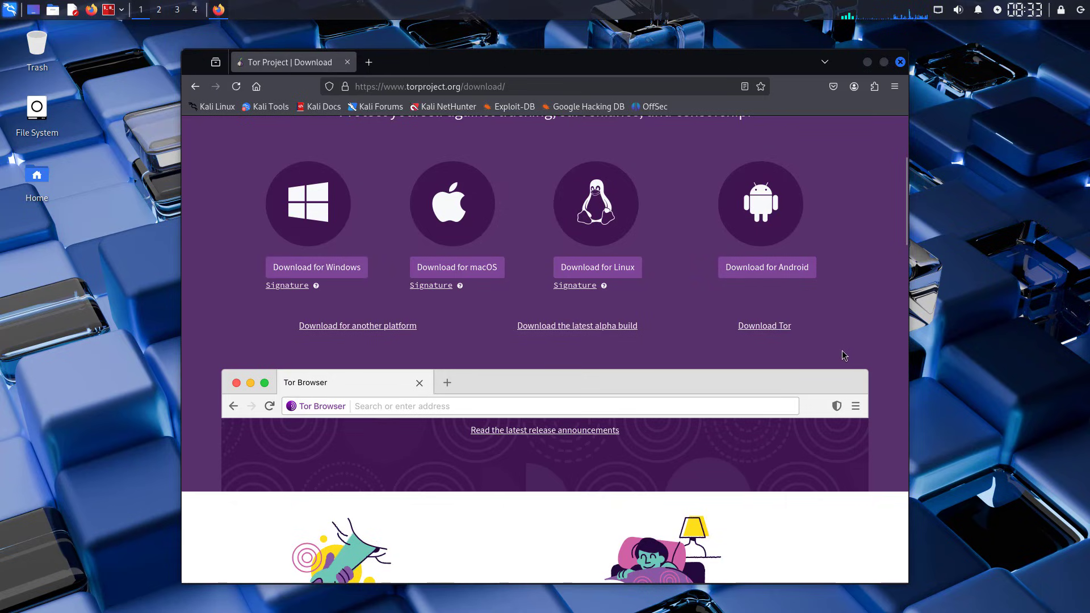
mouse_move(647, 329)
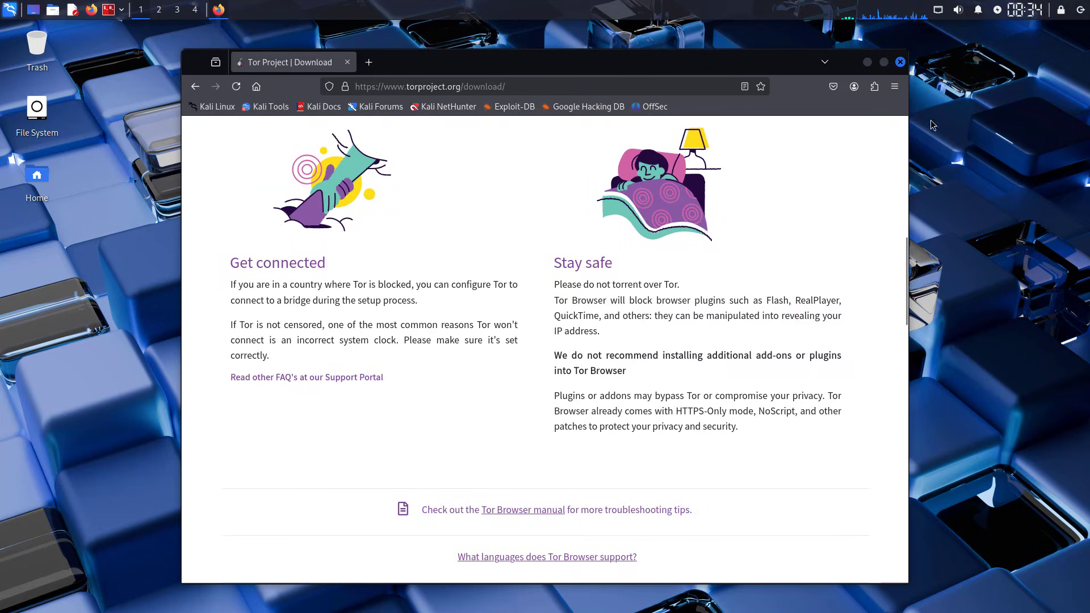
click(866, 61)
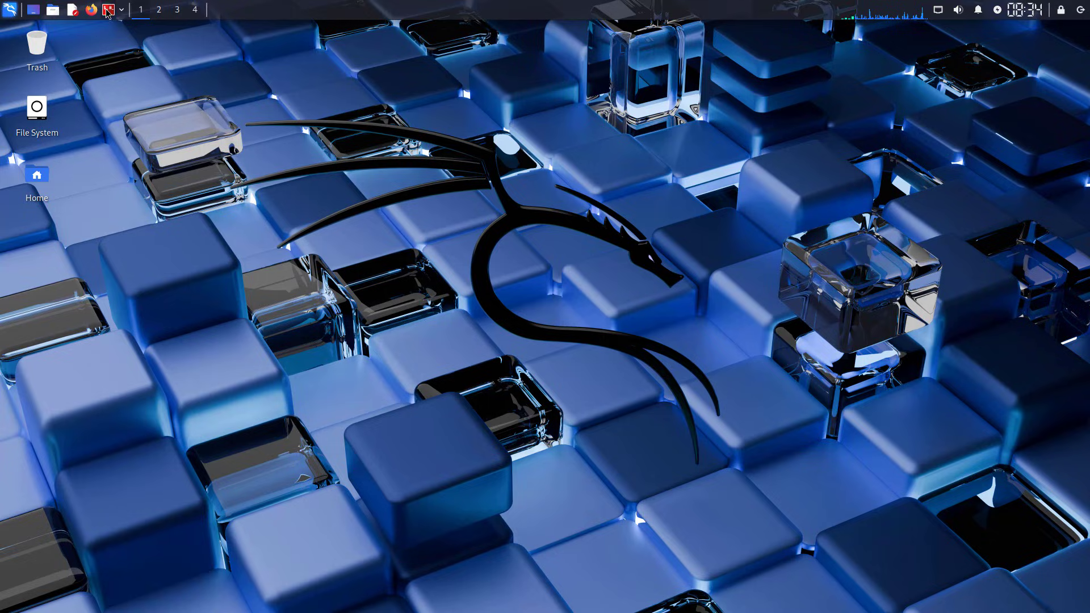
- In a new terminal, check the system with cat /etc/... and a sudo apt command
click(105, 9)
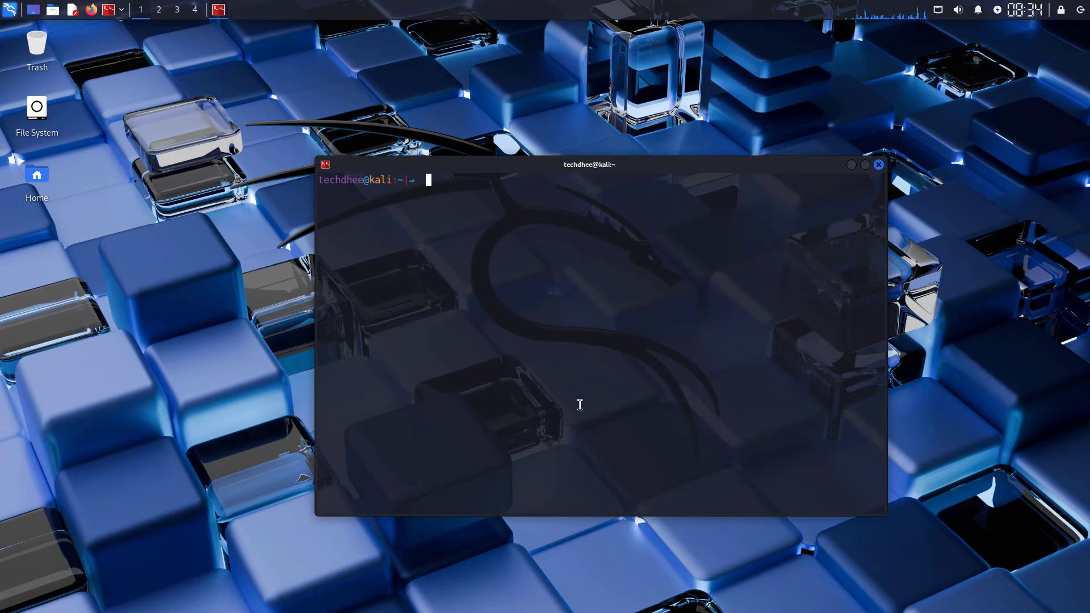
text(cat)
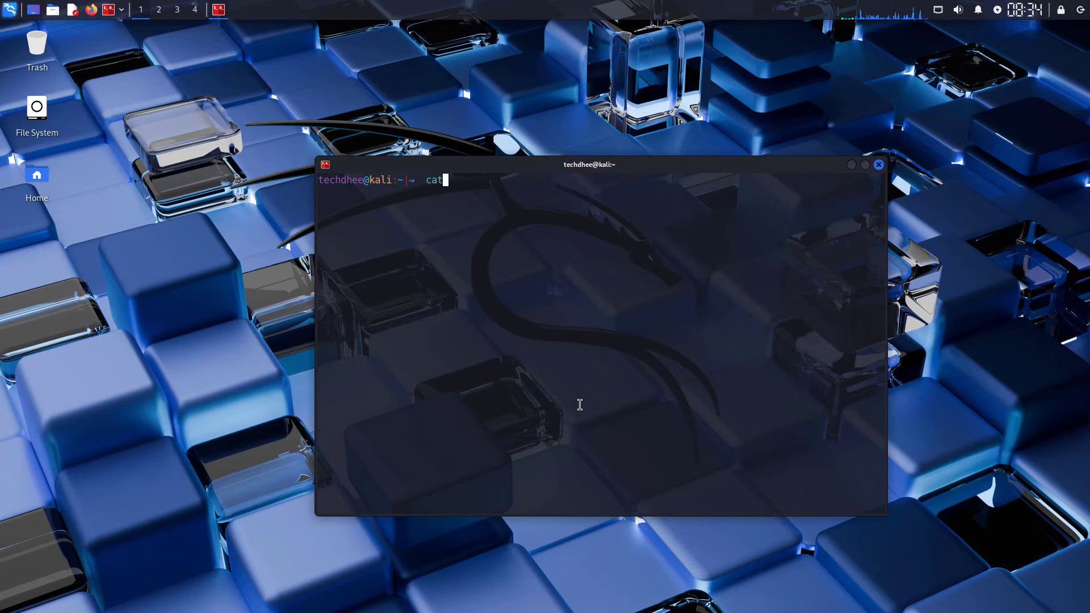
text(/etc/)
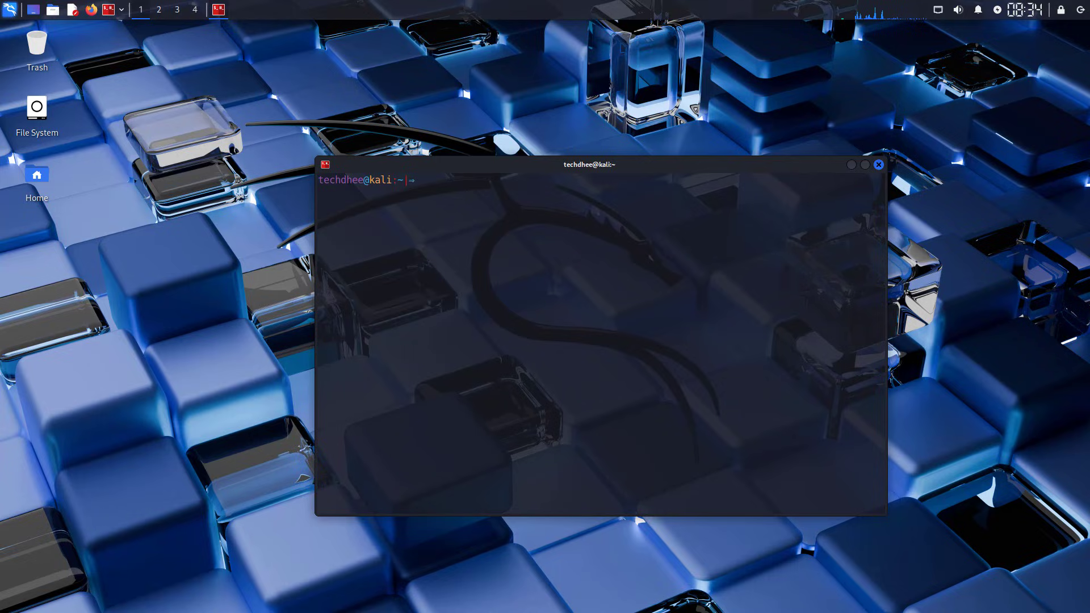
text(sudo)
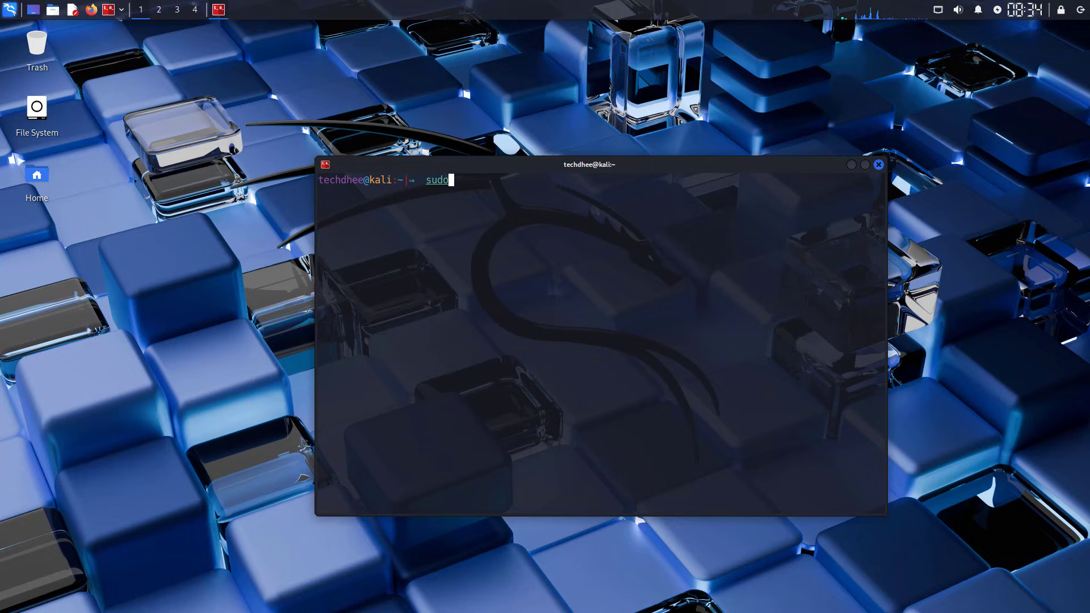
text(apt)
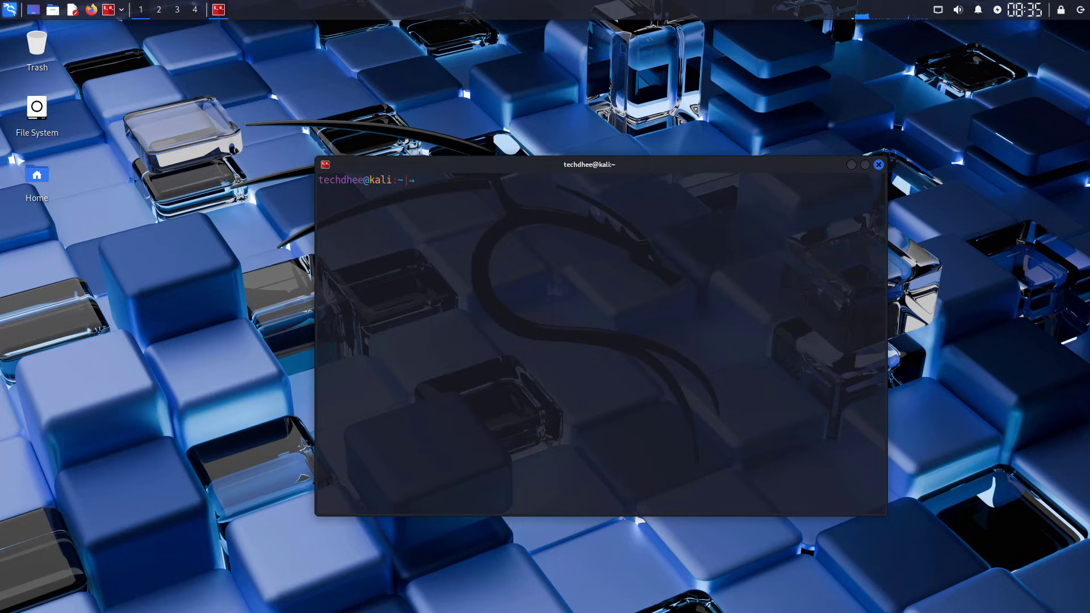
- Run sudo apt install -y tor torbrowser-launcher, then start torbrowser-launcher
text(sudo apt)
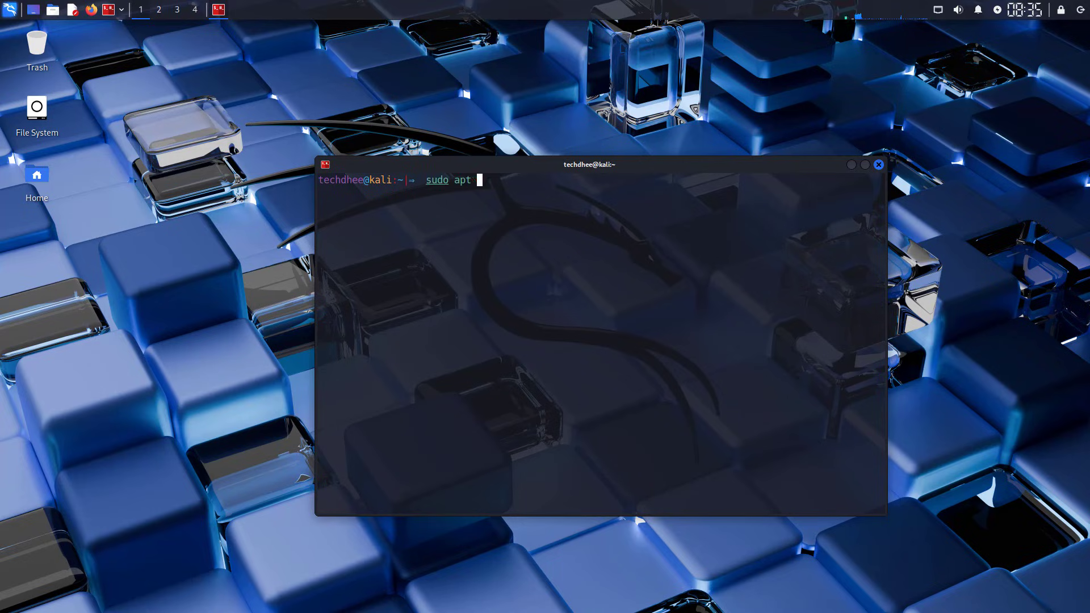
text(install -y)
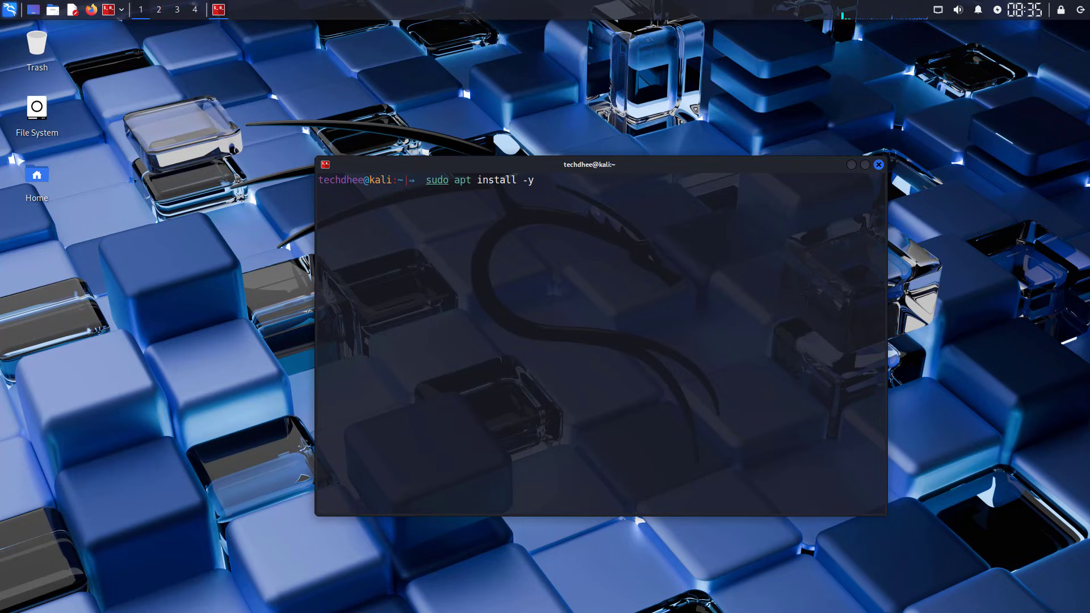
text(tor torbrowser-launche)
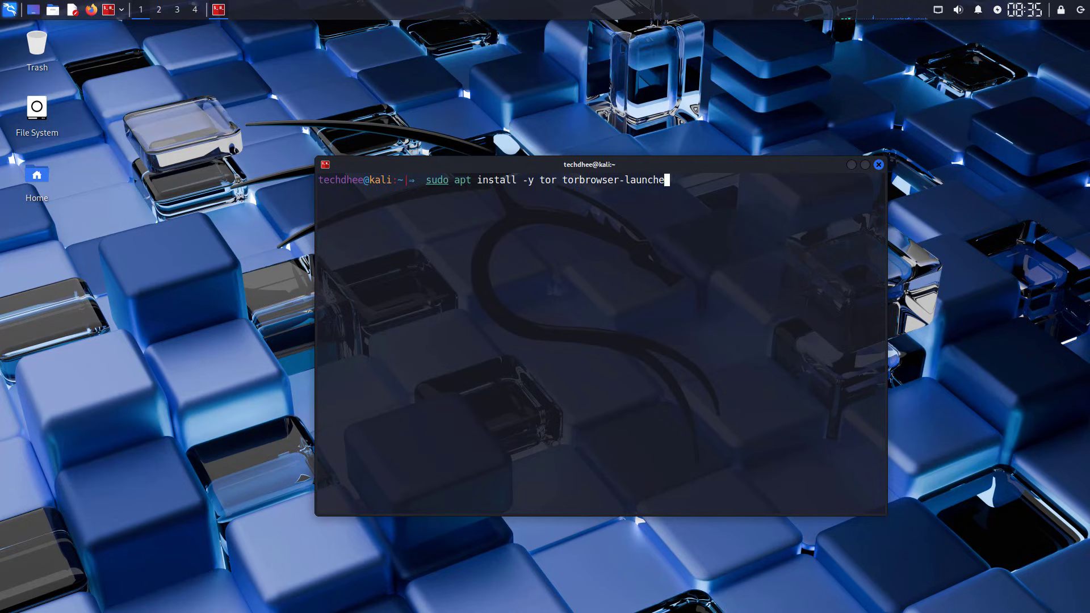
text(r)
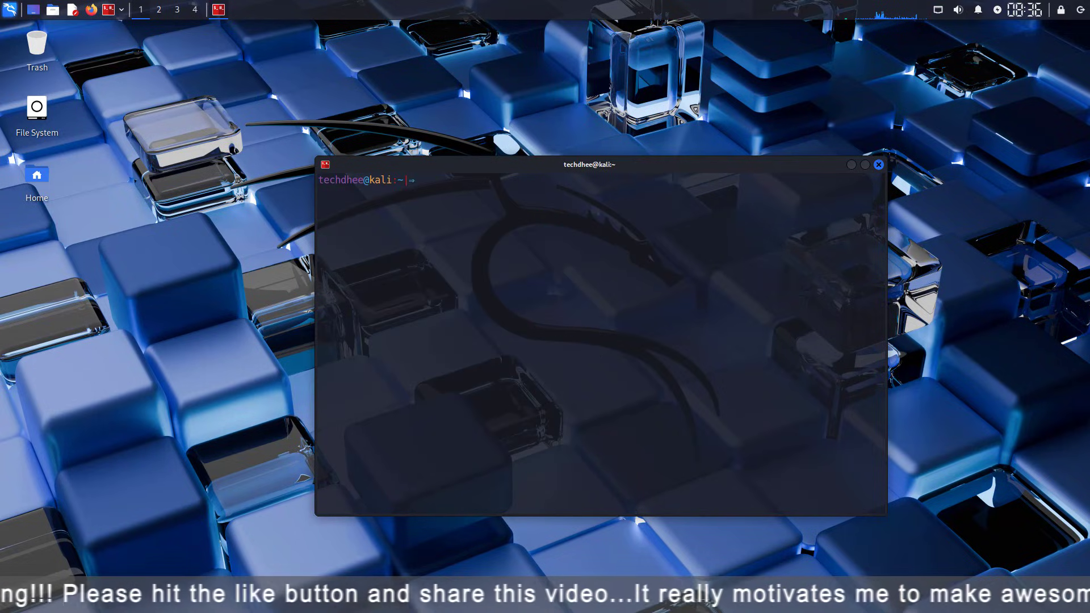
text(torbrowser-laun)
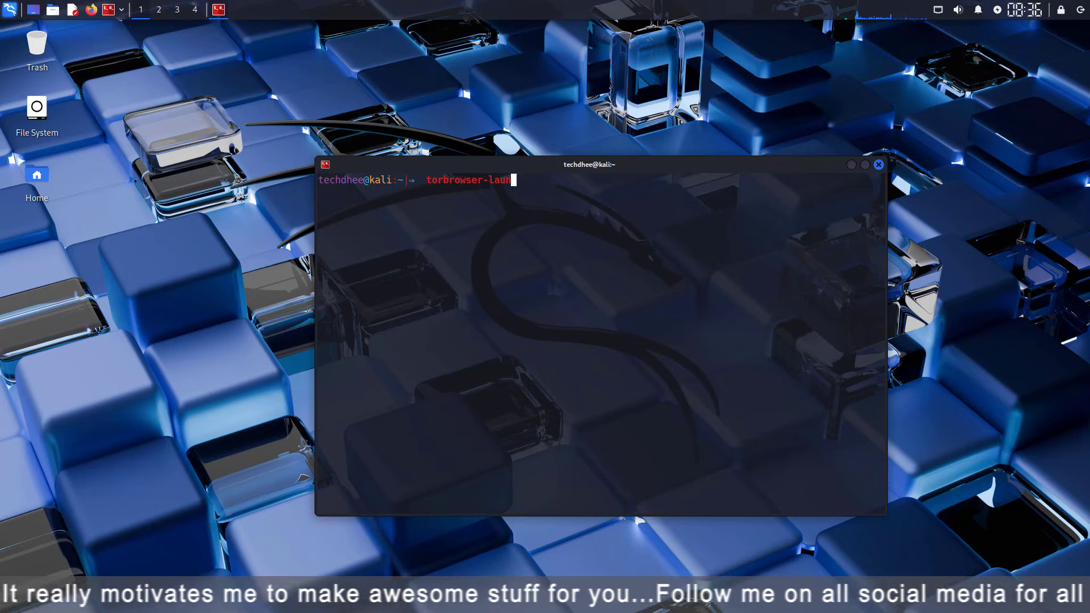
text(cher)
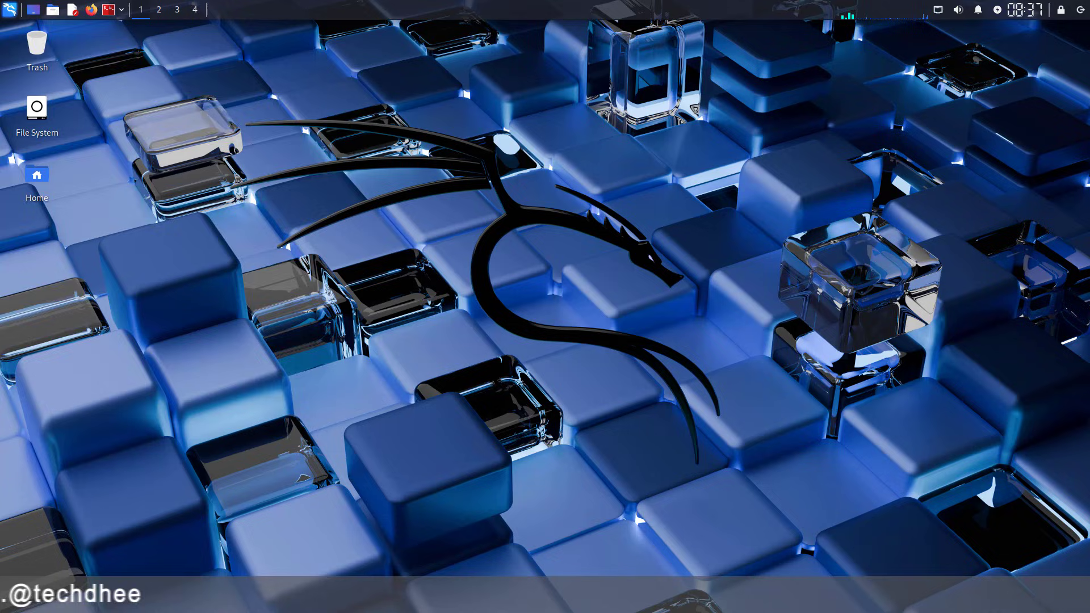
- Search the Kali application menu for 'tor' and launch Tor Browser to its Connect to Tor page
click(11, 10)
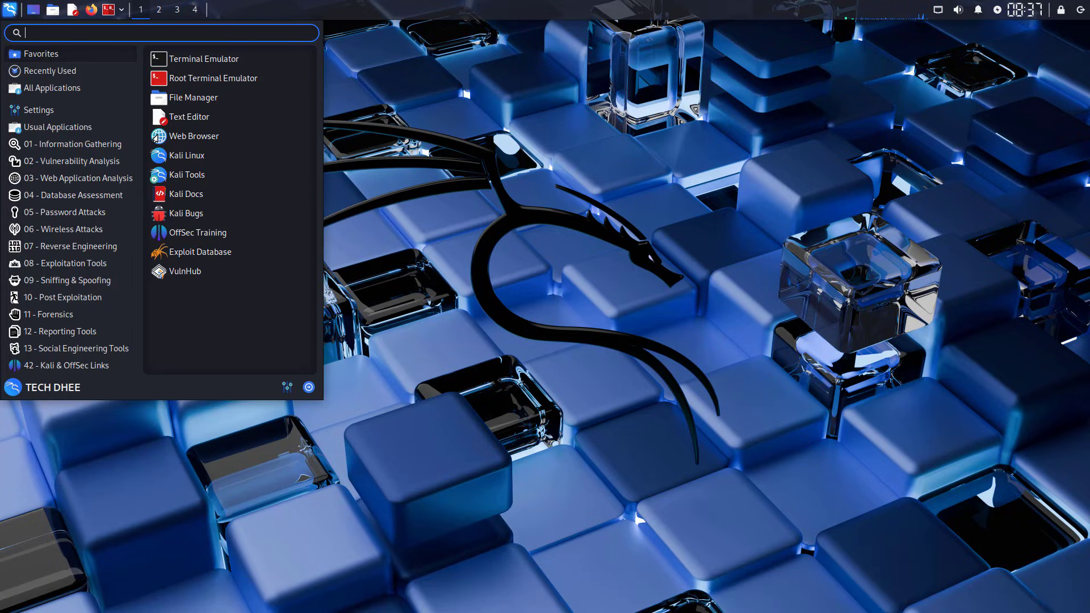
text(tor)
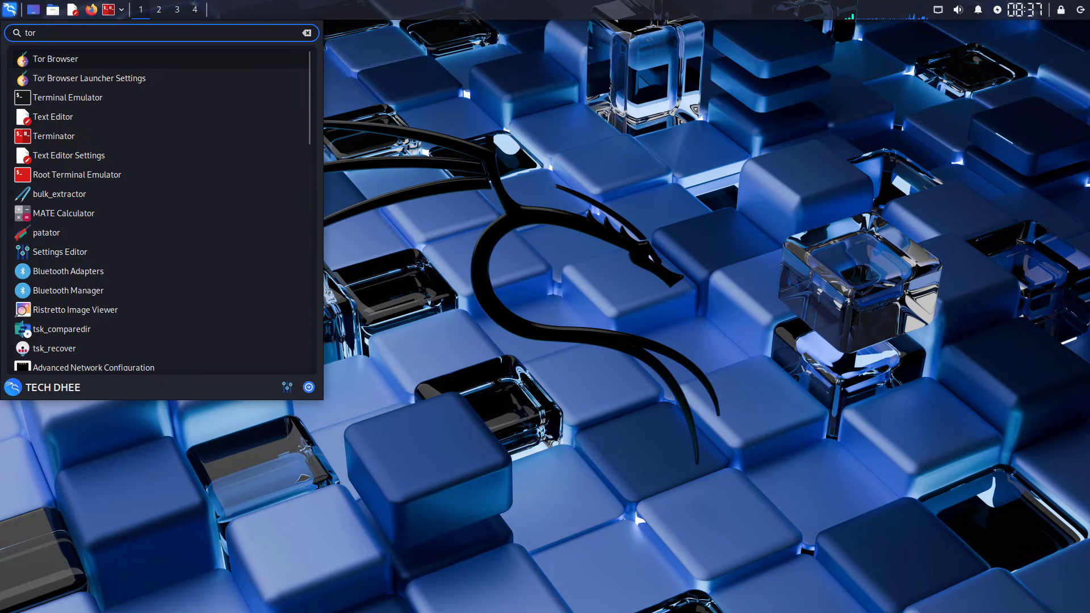
click(55, 58)
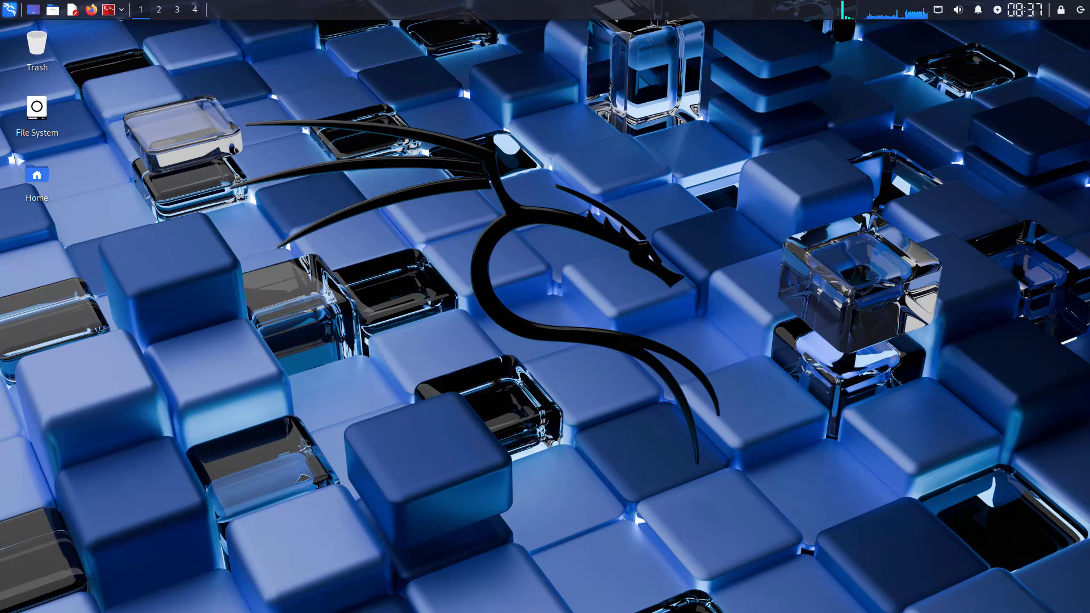
click(108, 10)
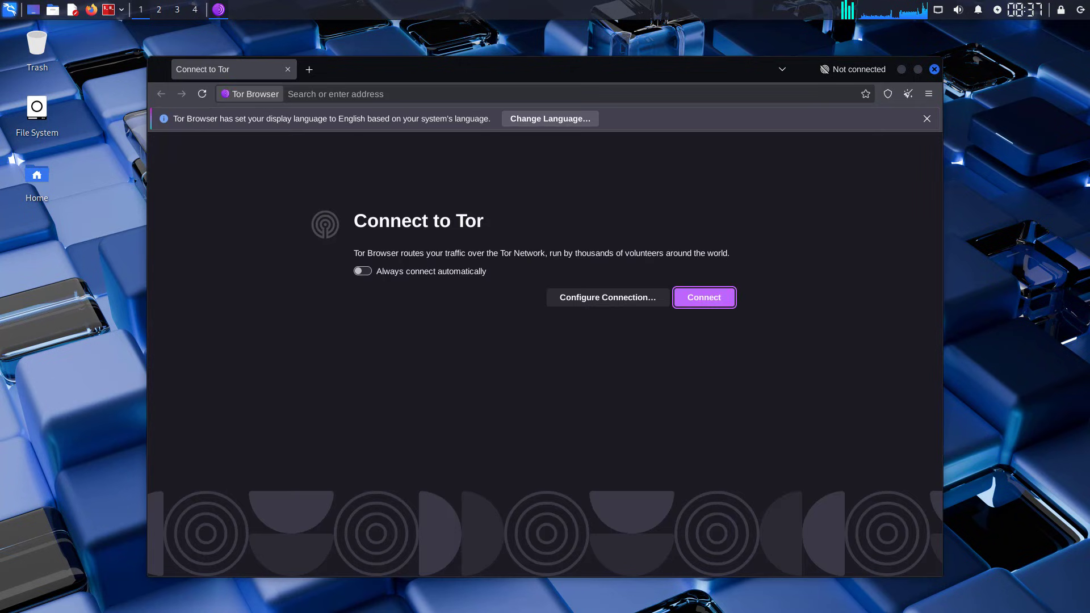
- Enable 'Always connect automatically' and connect, reaching the Explore. Privately. start page
click(361, 270)
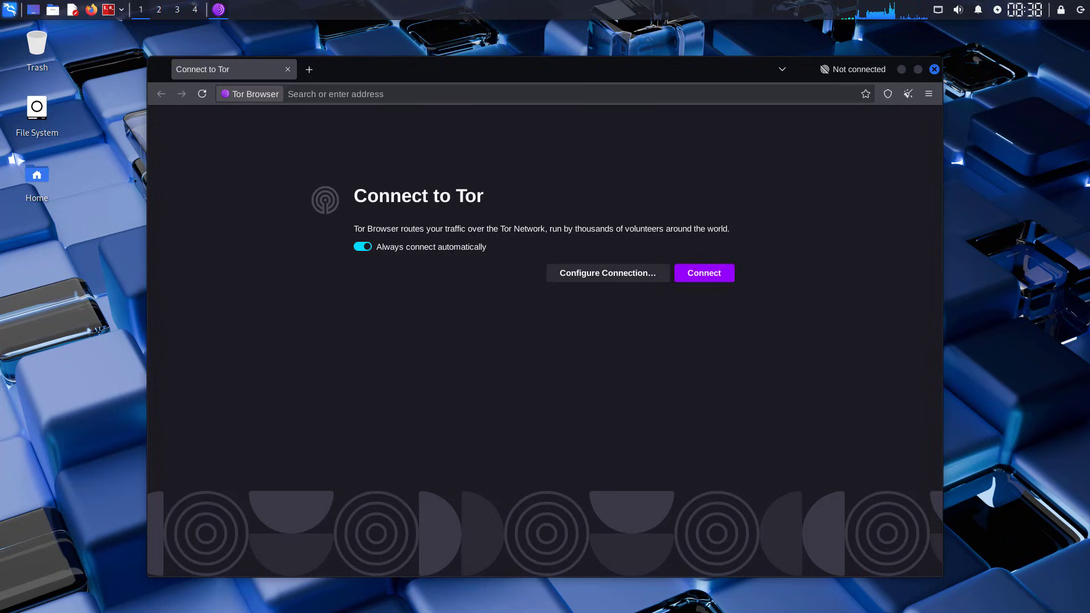
click(703, 273)
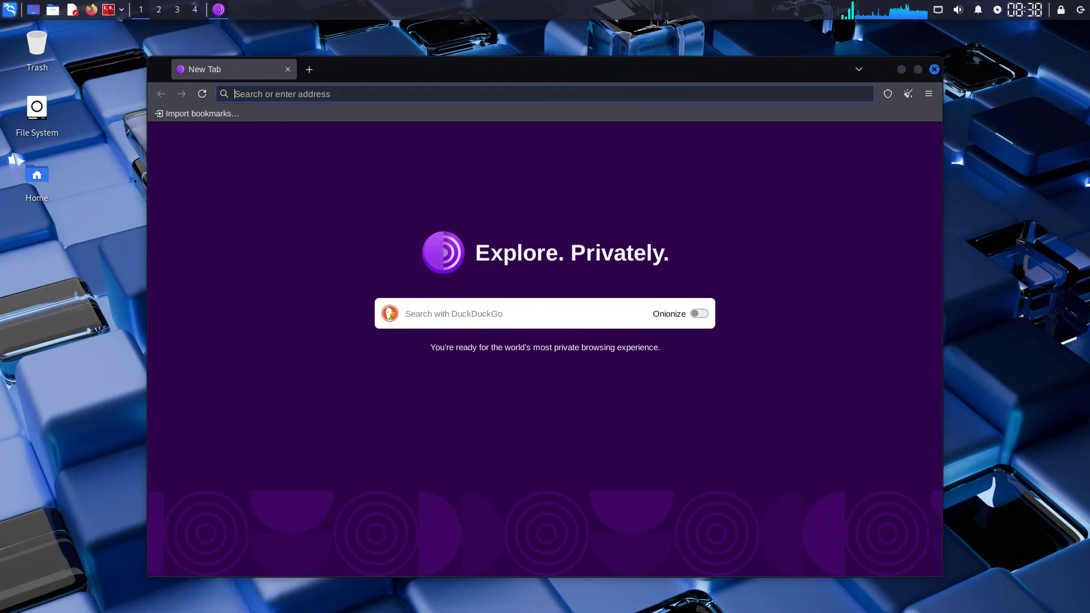
- Load google.com over Tor and view its circuit through three German relays
text(google.com)
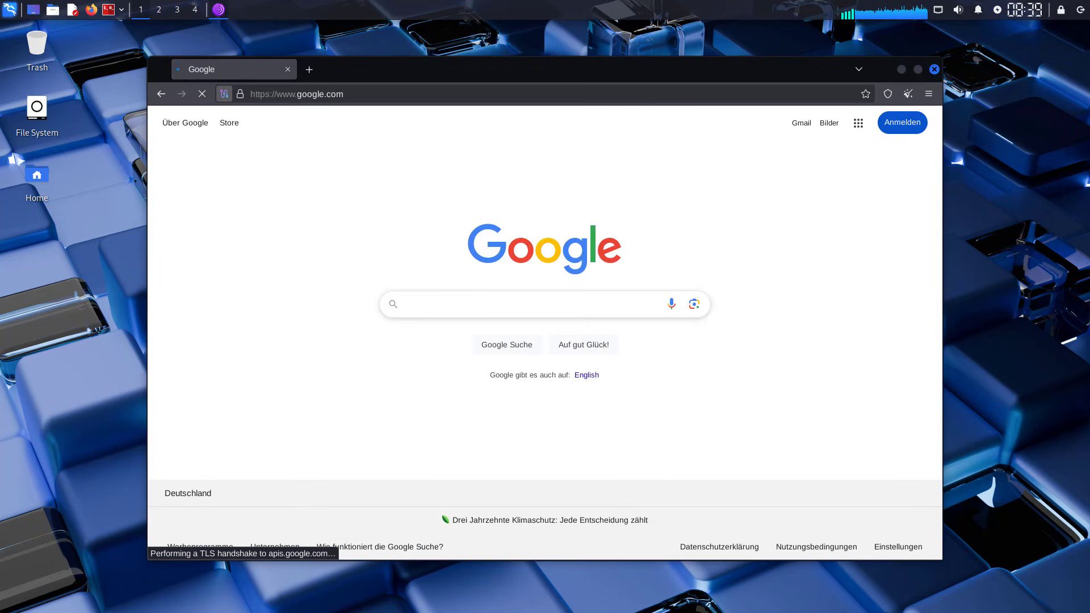
click(224, 94)
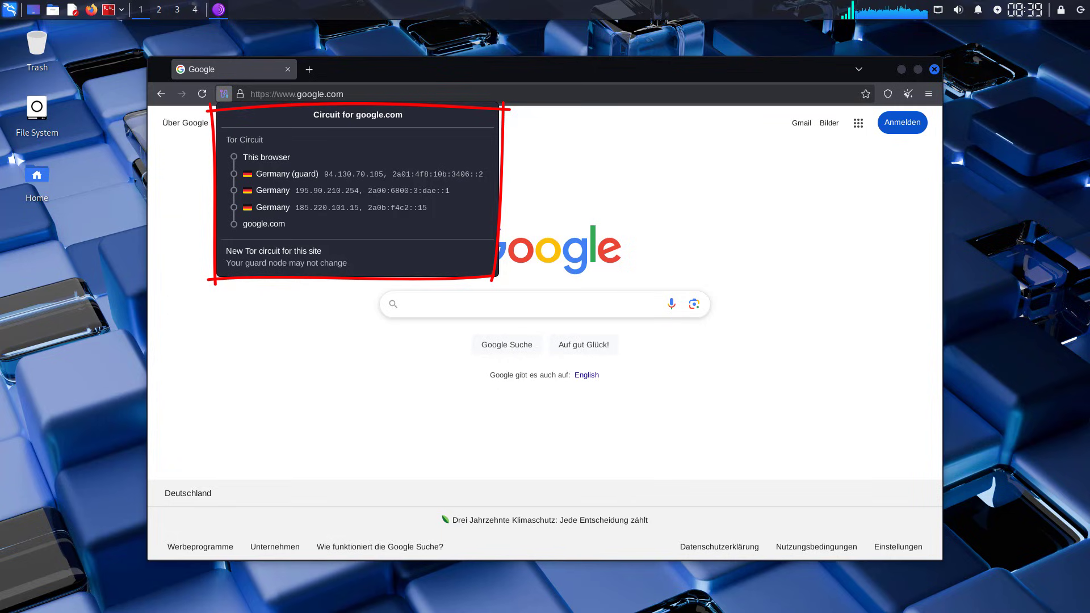
click(224, 95)
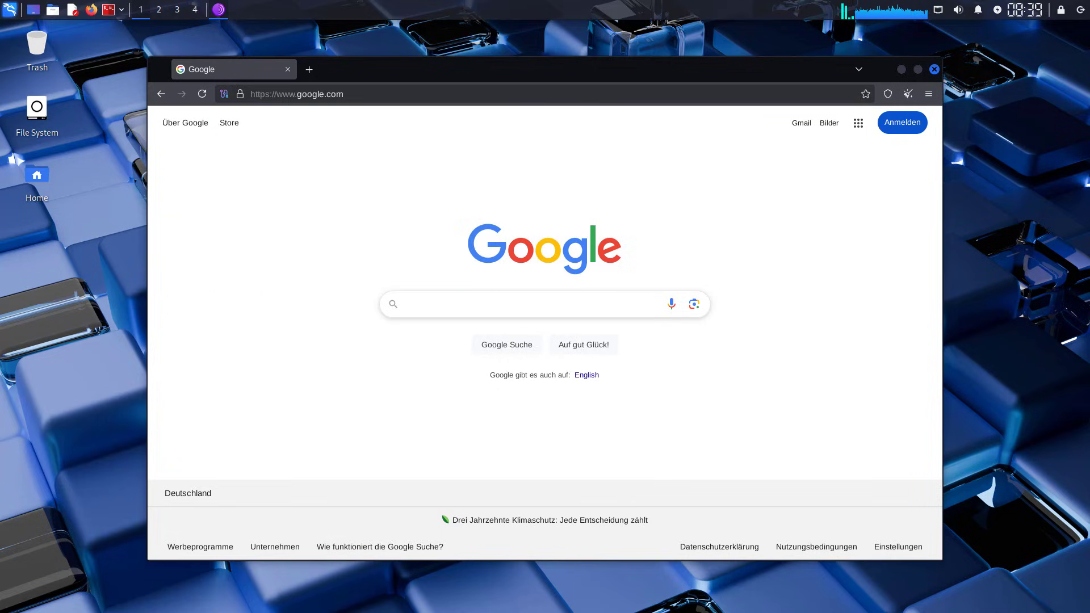
- Visit check.torproject.org, see the Congratulations message, then close Tor Browser
text(check)
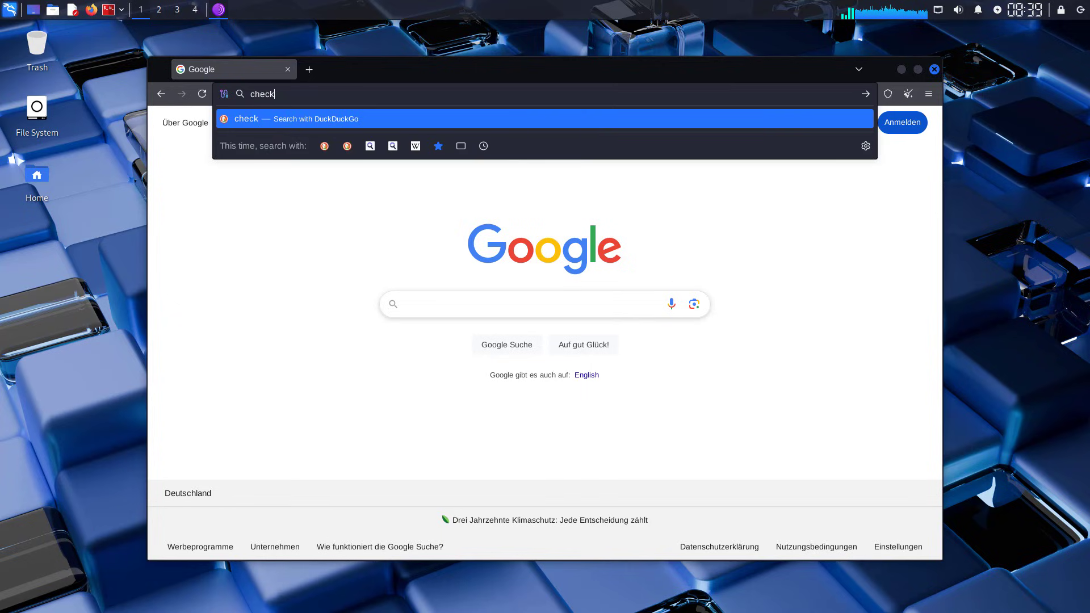
text(.torproject.org)
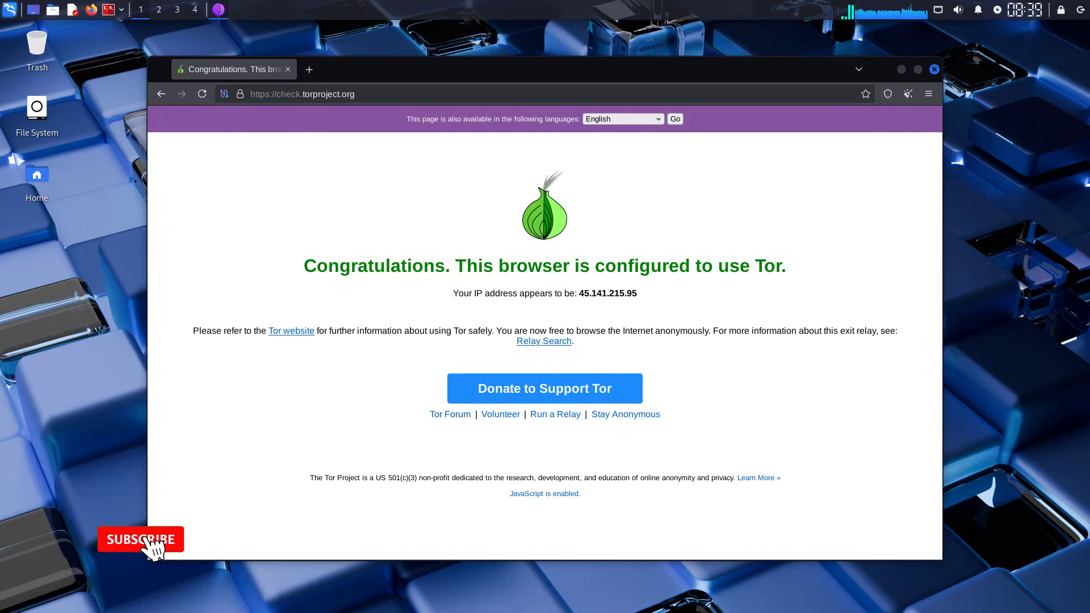
click(141, 539)
text(tor)
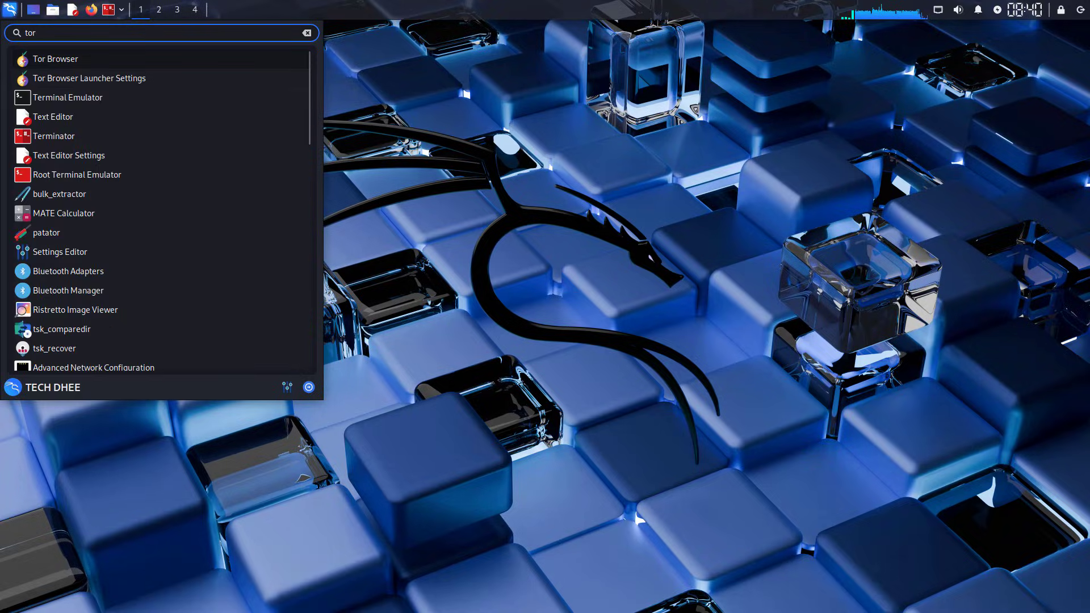
click(54, 58)
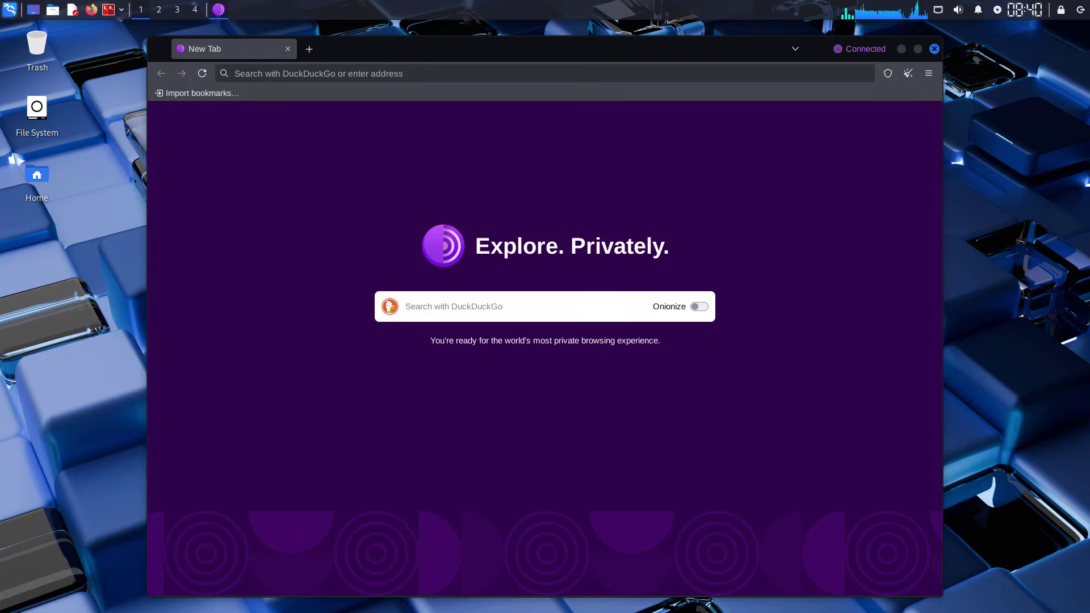
click(935, 48)
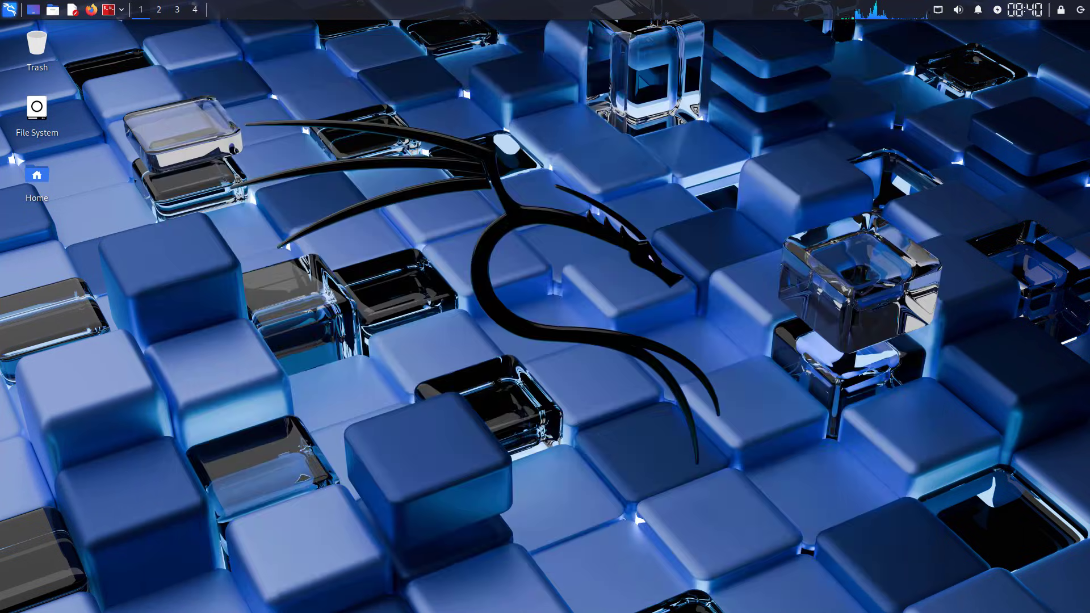